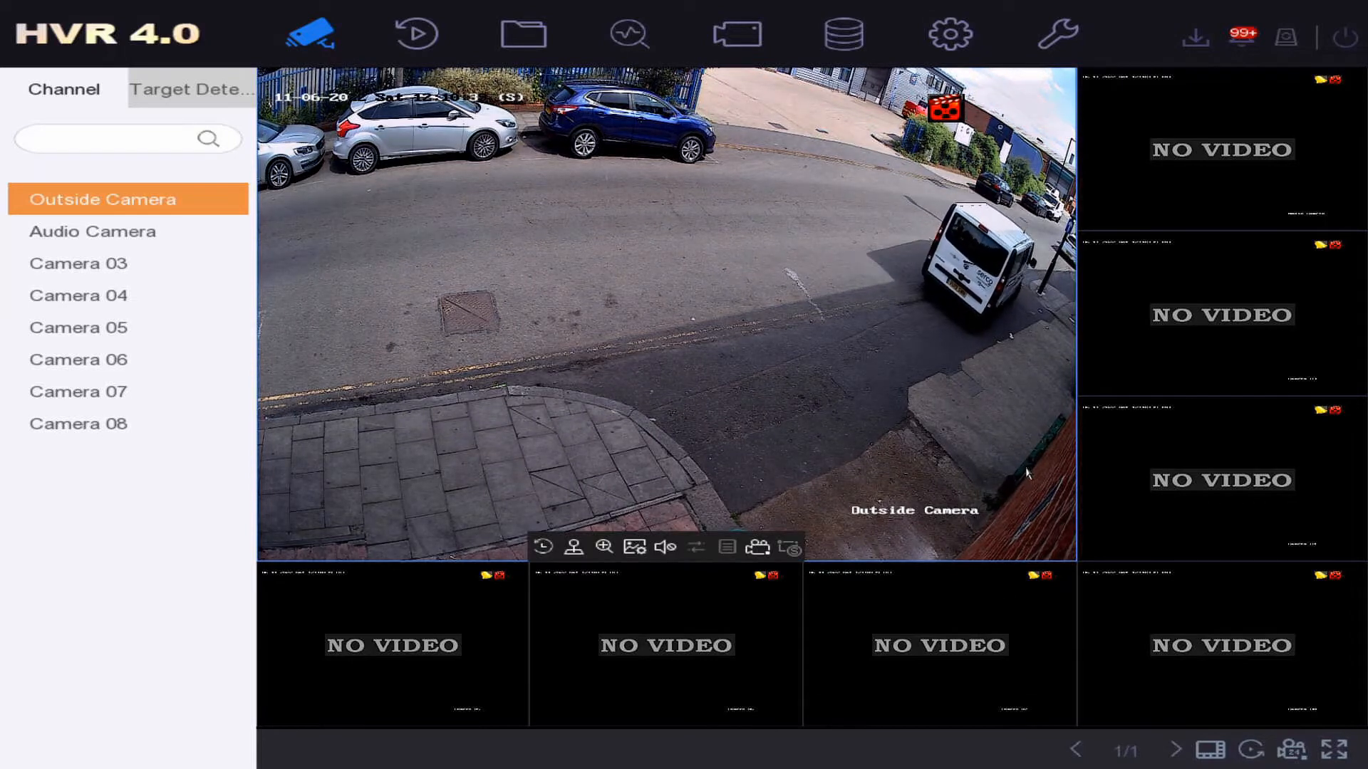
mouse_move(950, 34)
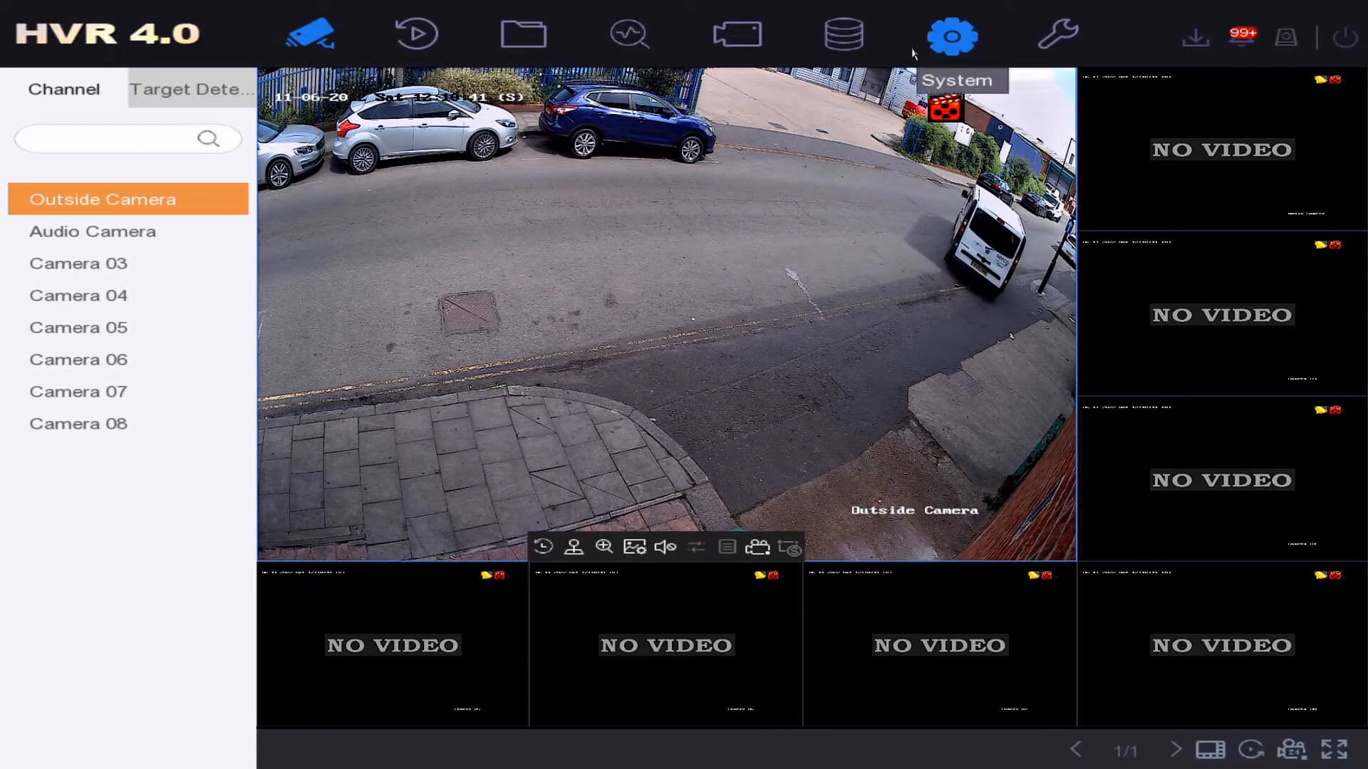
Keep the VGA/HDMI output resolution at 1920*1080/60Hz (1080P) in the General system settings.
left_click(952, 33)
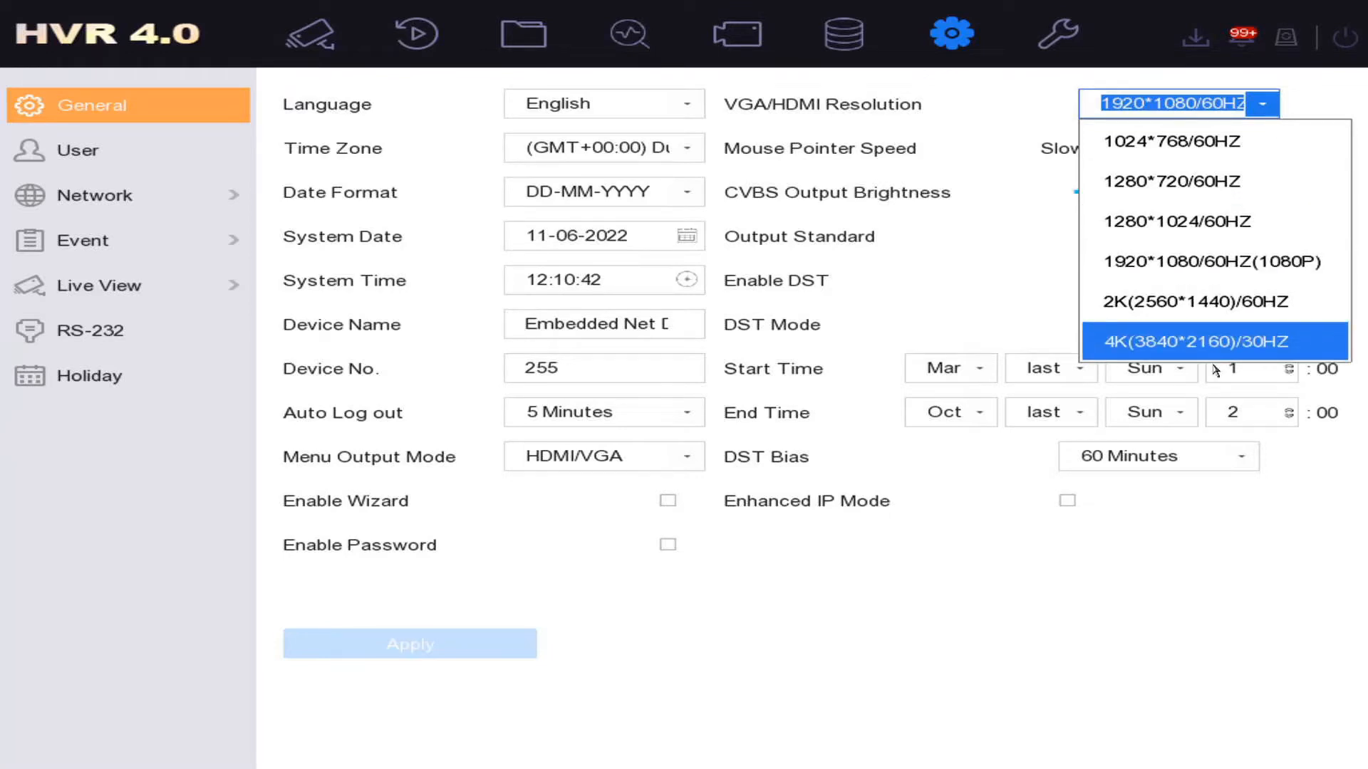
mouse_move(1210, 349)
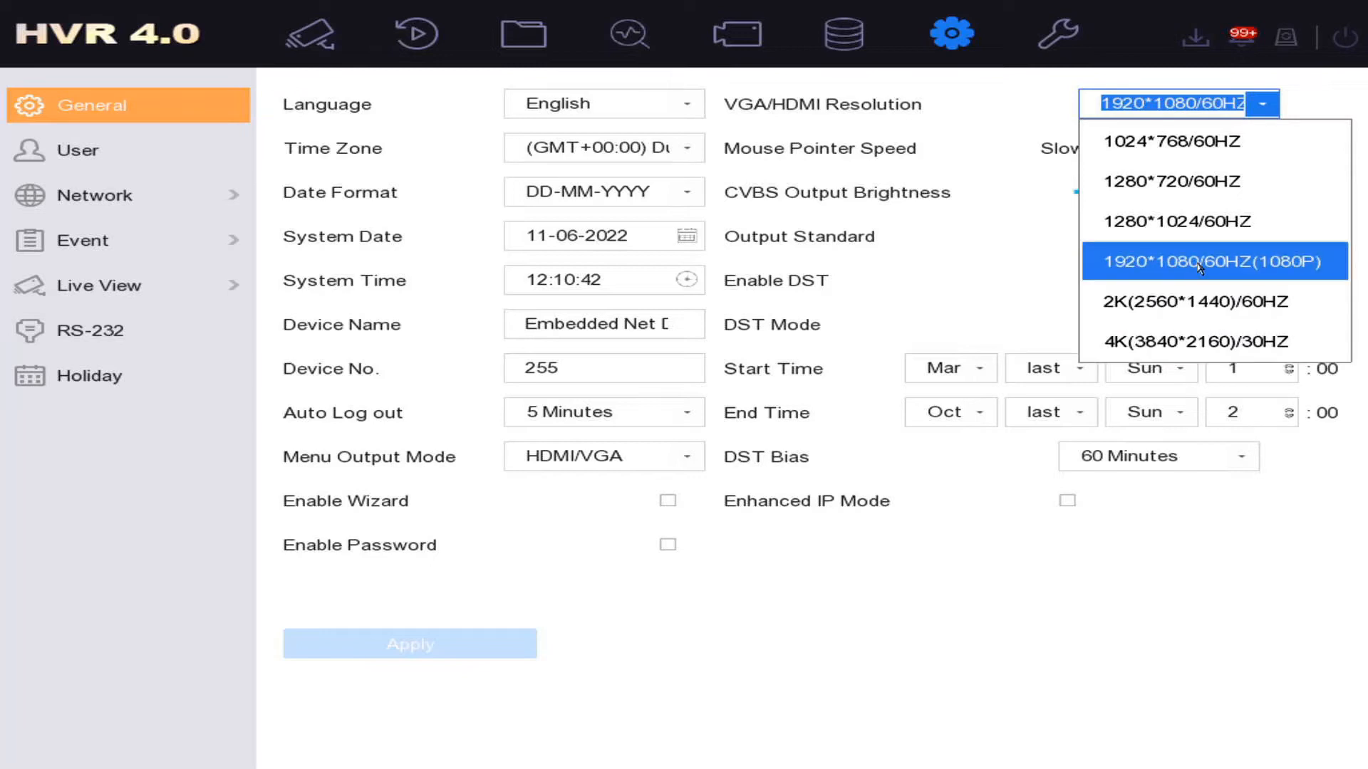
left_click(1211, 261)
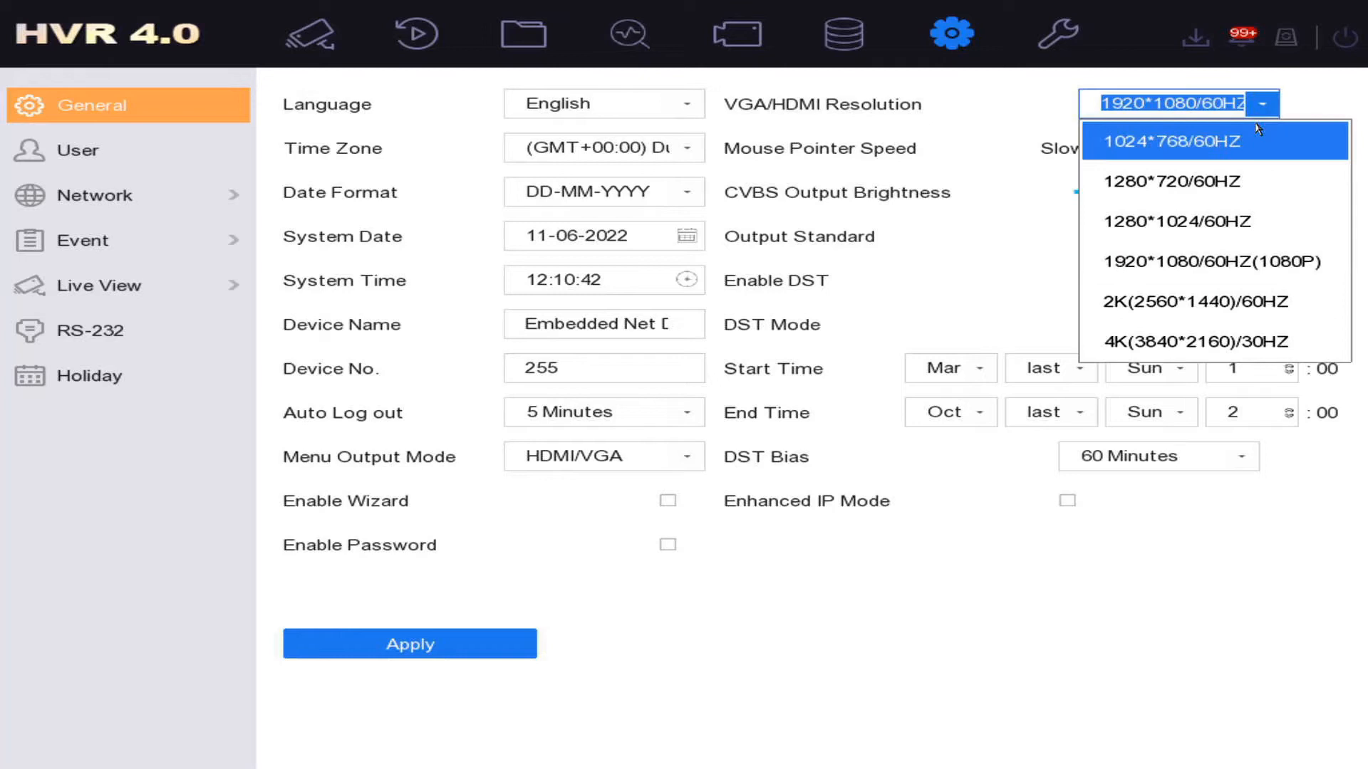
mouse_move(1213, 301)
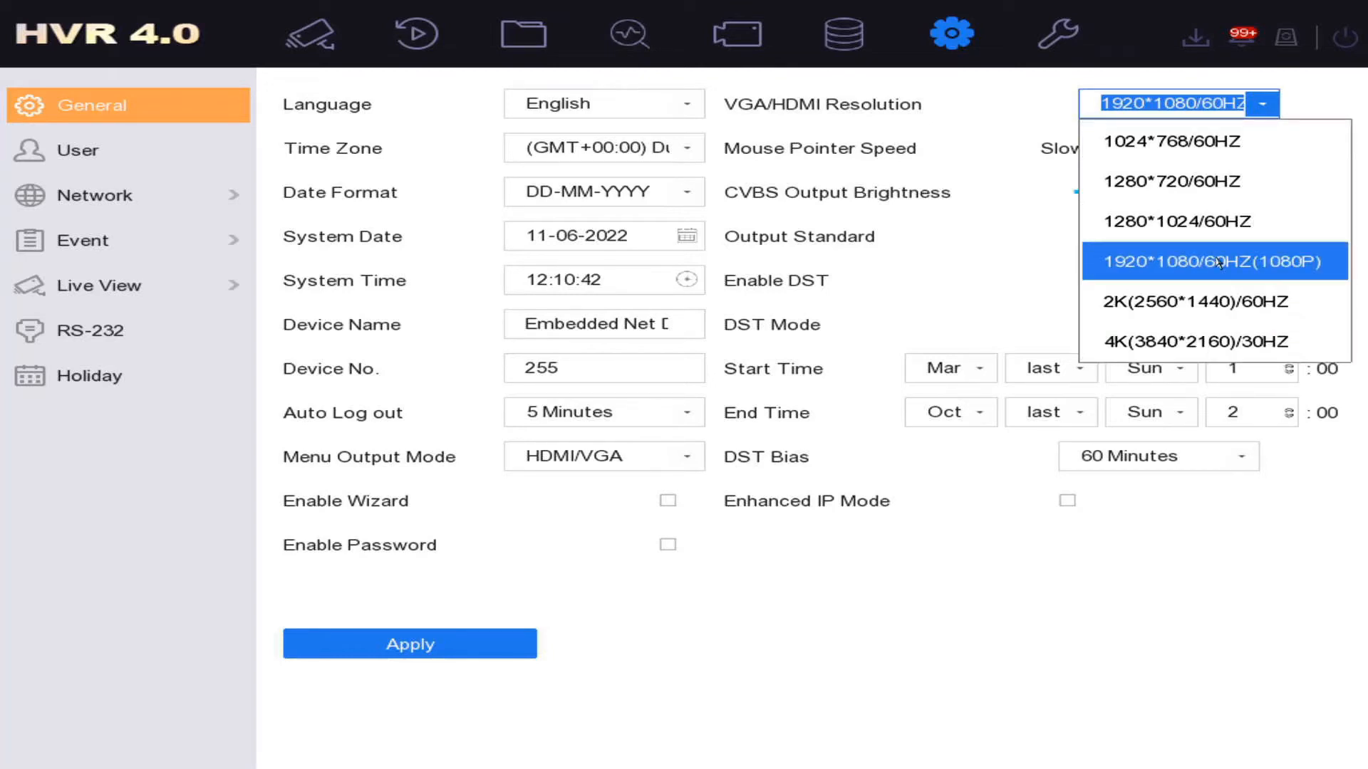
left_click(1211, 262)
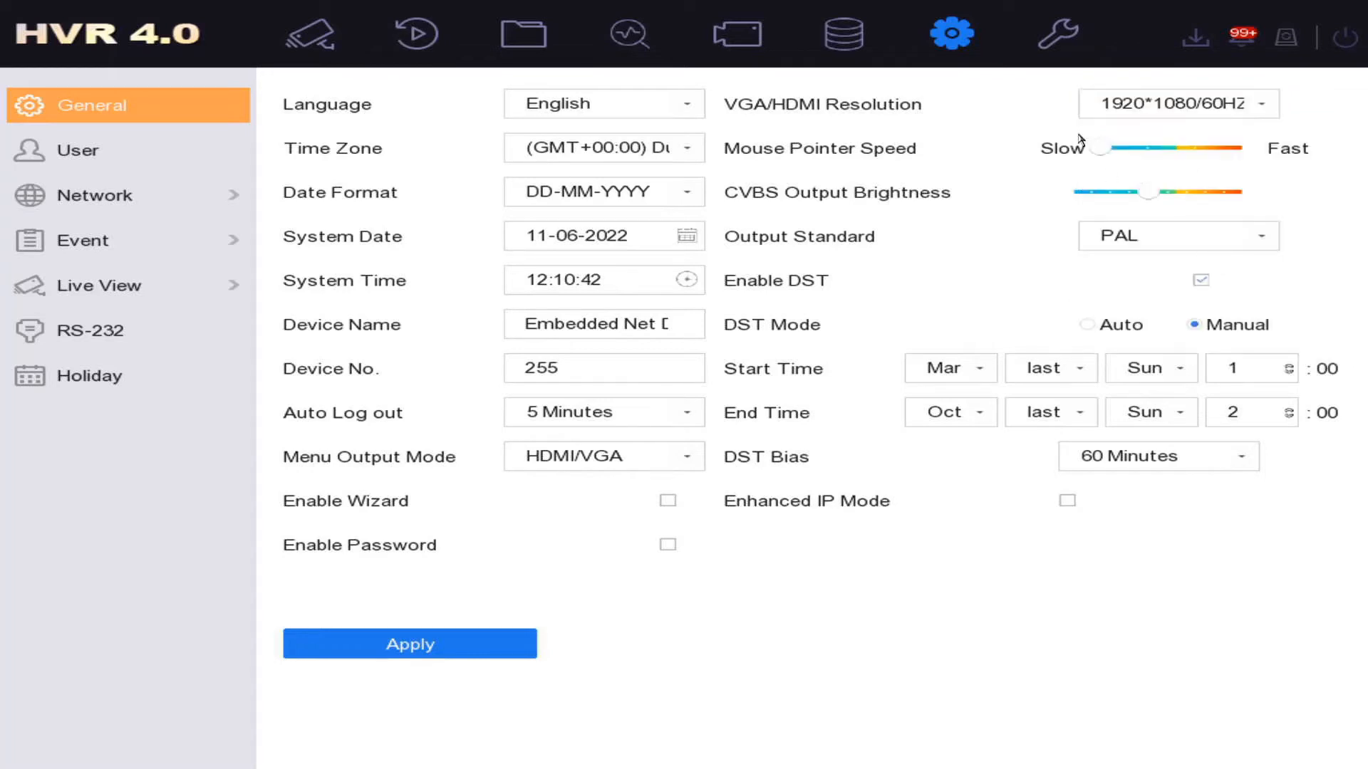
mouse_move(411, 418)
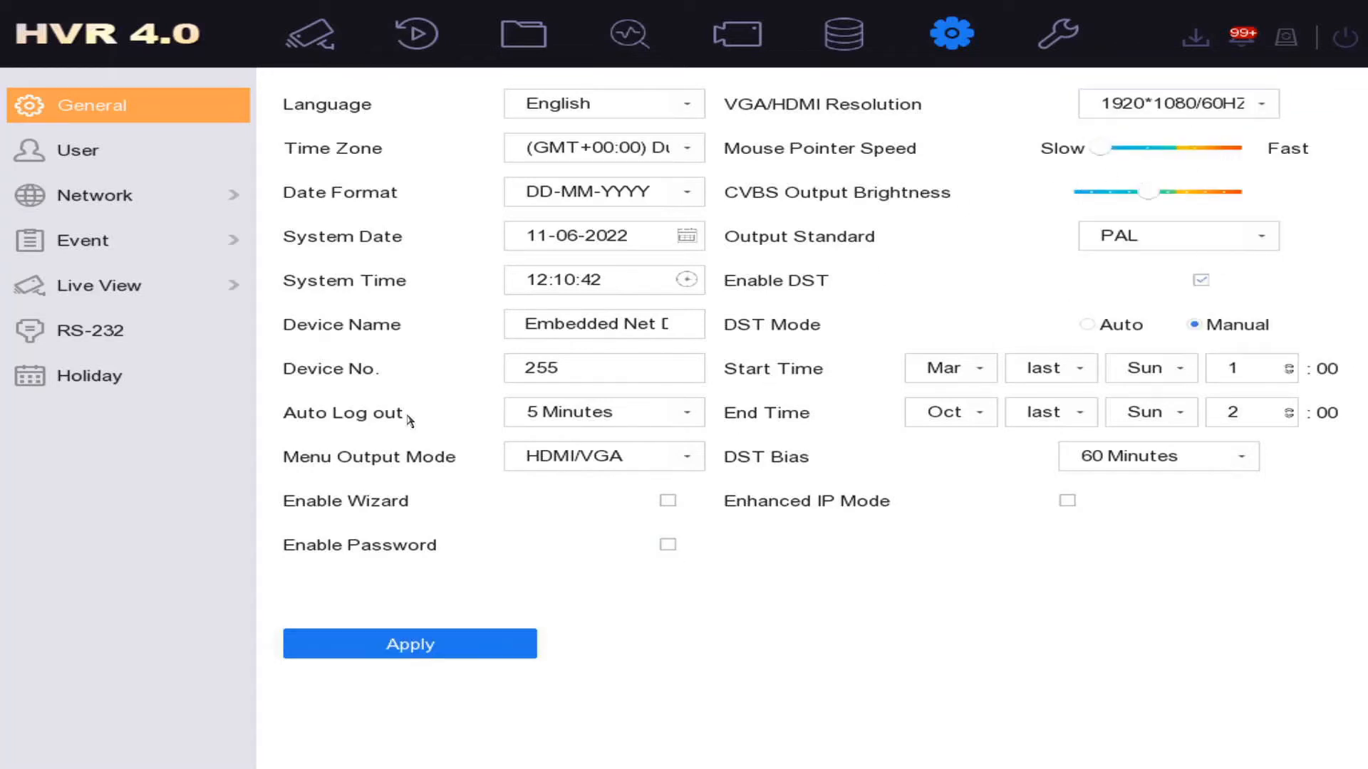